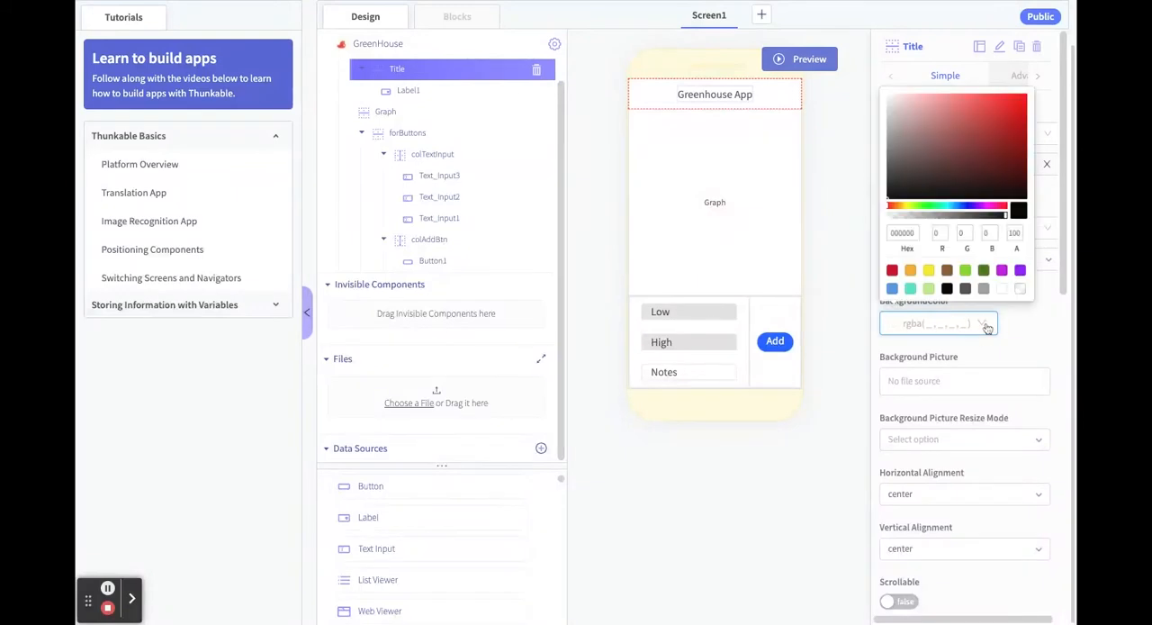
# Give the Greenhouse App title bar a green background colour.
pyautogui.click(407, 130)
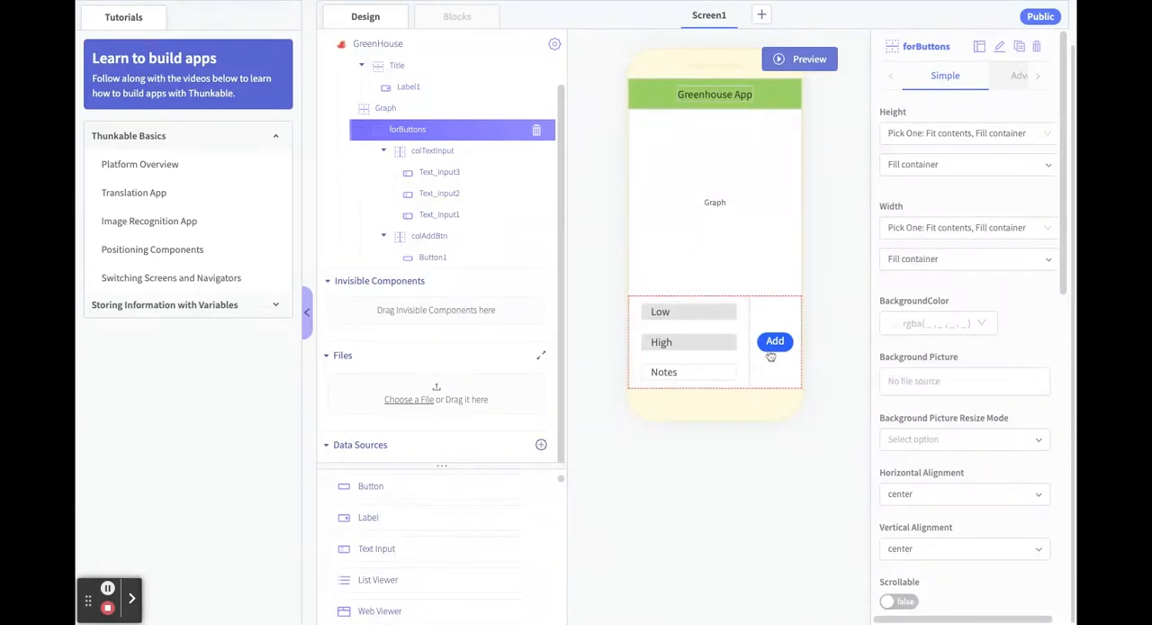
# Give the forButtons row holding the inputs and Add button a green background.
pyautogui.click(436, 193)
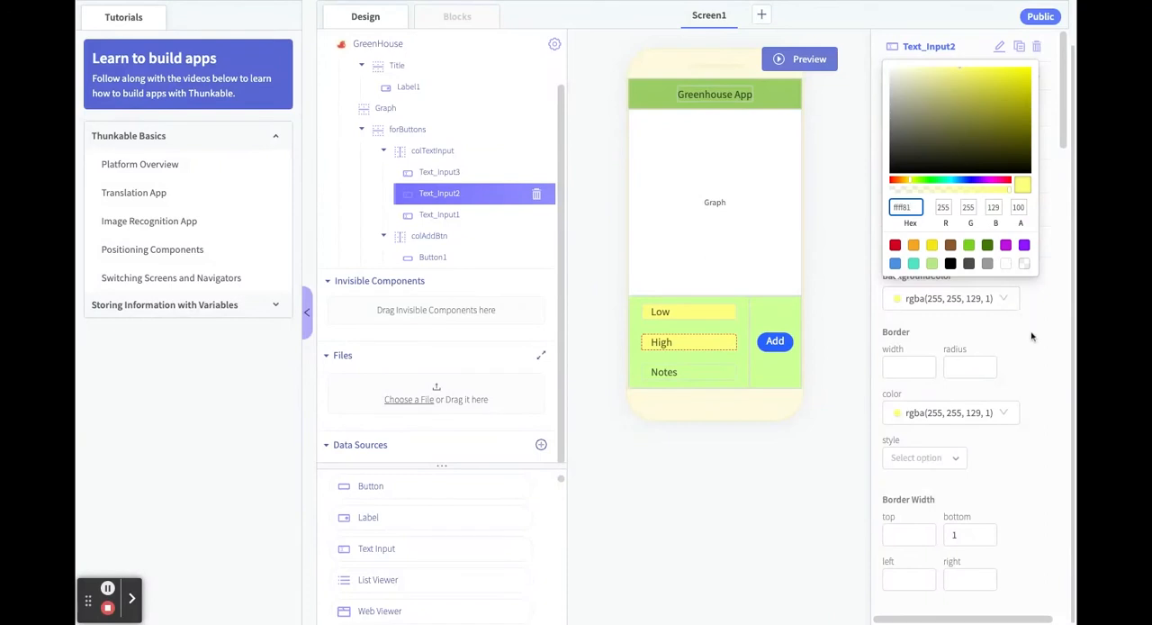
# Give the Low and High text inputs yellow backgrounds.
pyautogui.click(430, 255)
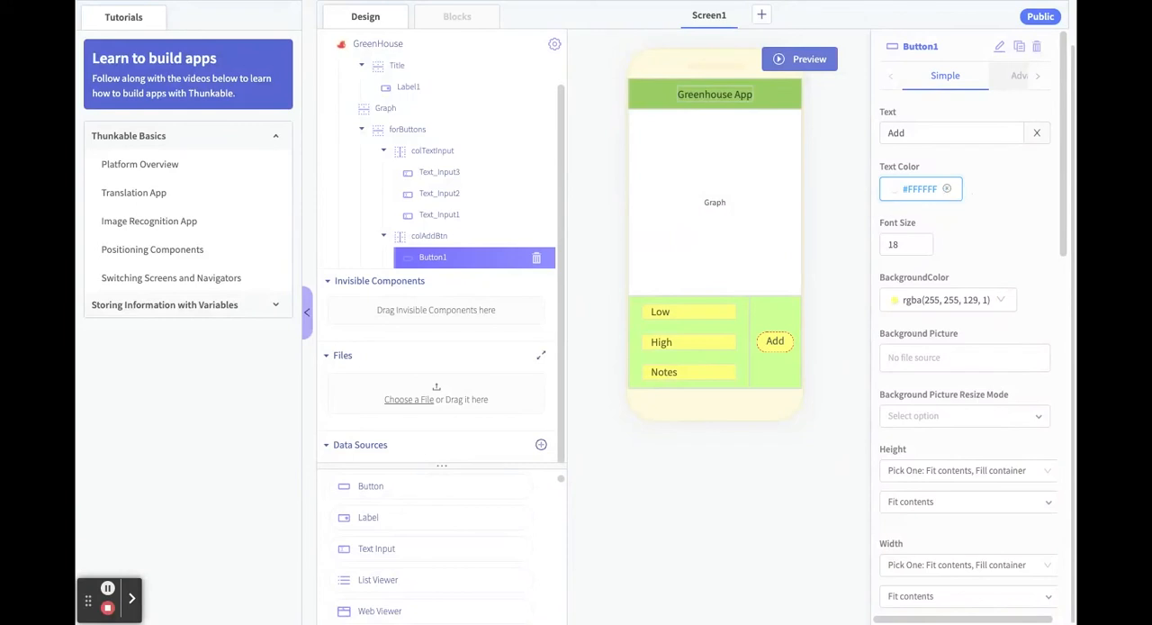